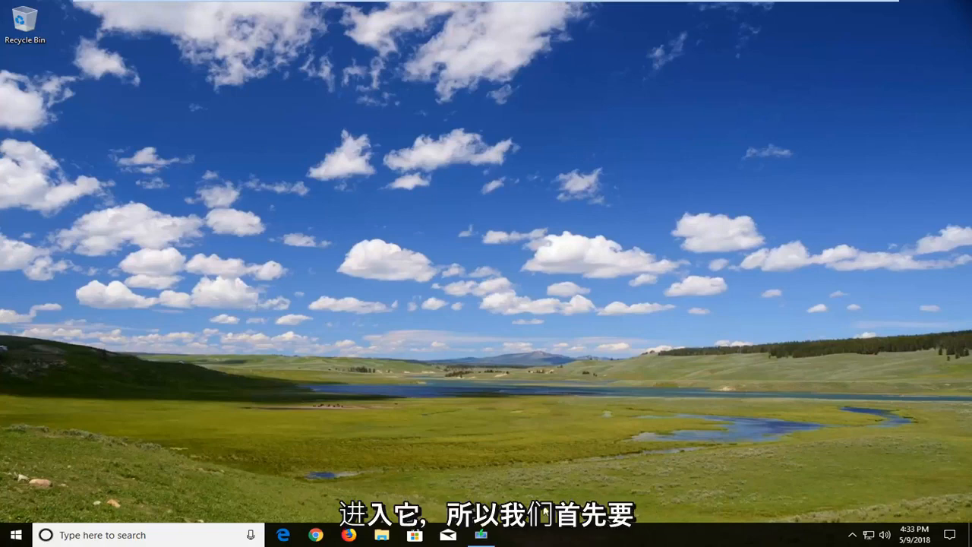
pyautogui.moveTo(649, 507)
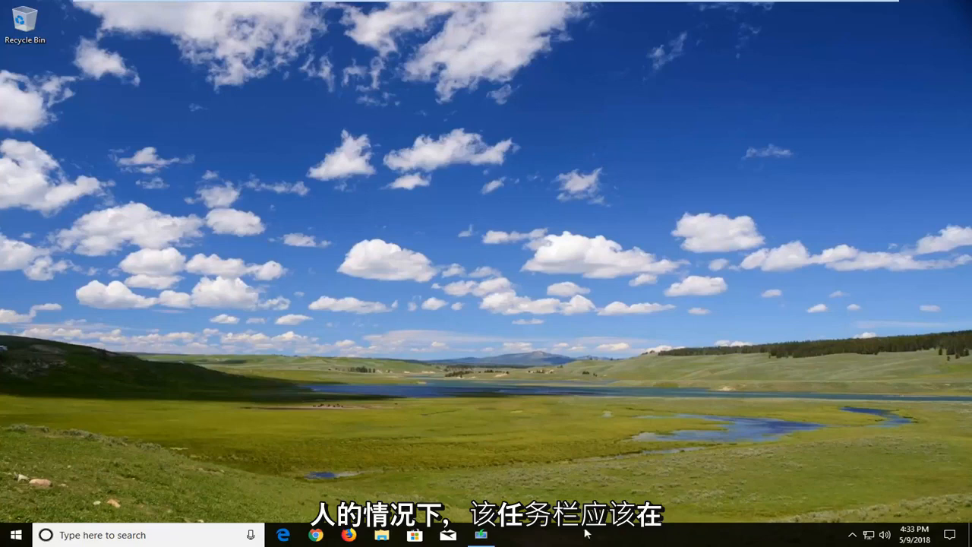
pyautogui.moveTo(622, 541)
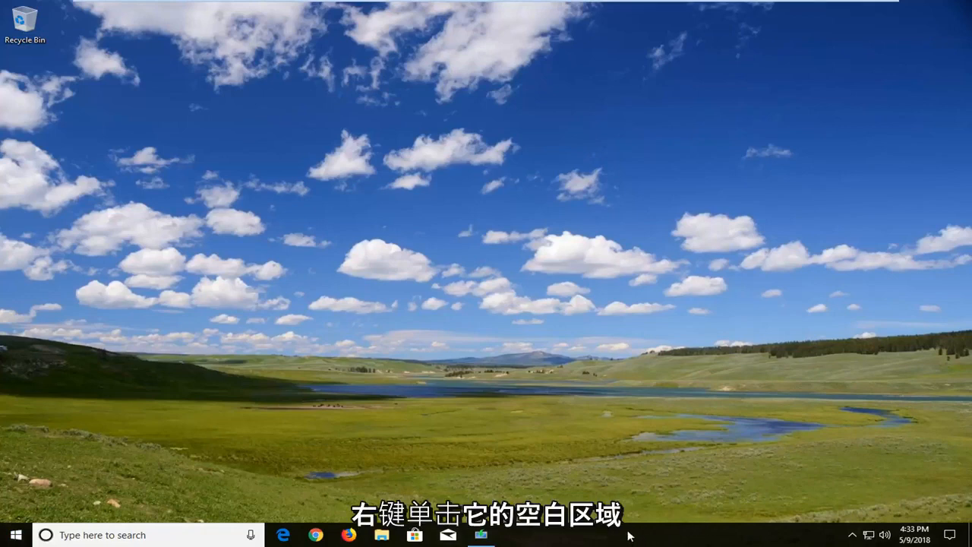
# Launch Task Manager from the taskbar menu and expand it to the detailed process view
pyautogui.rightClick(628, 534)
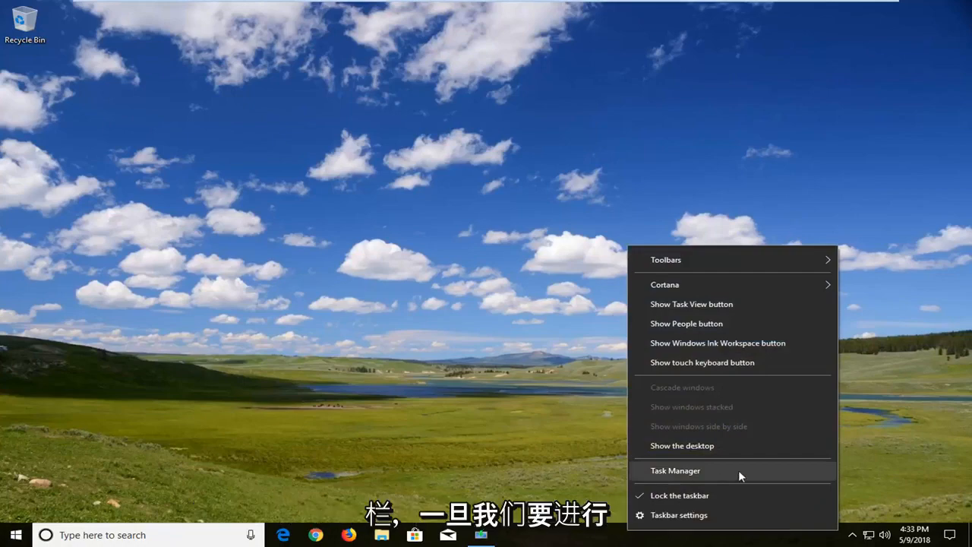
pyautogui.click(674, 470)
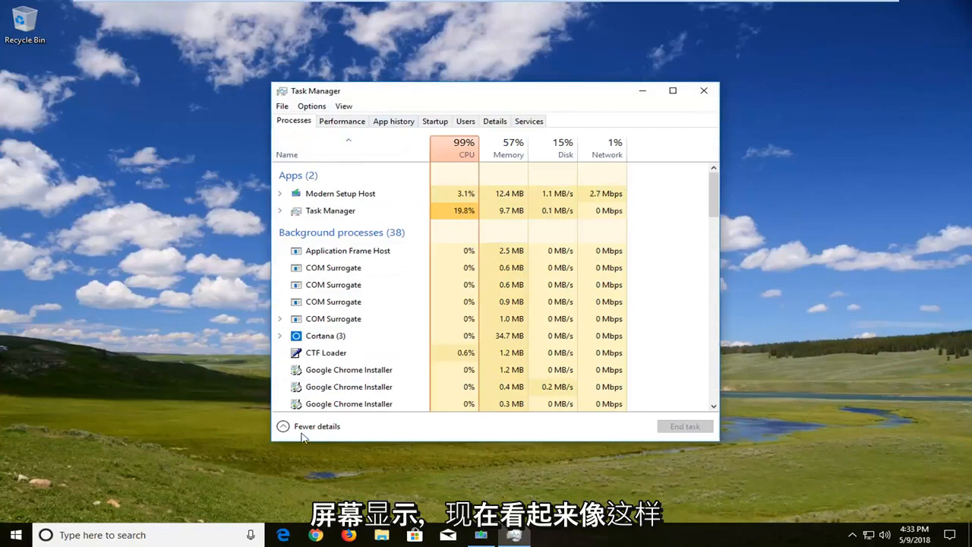
pyautogui.click(317, 426)
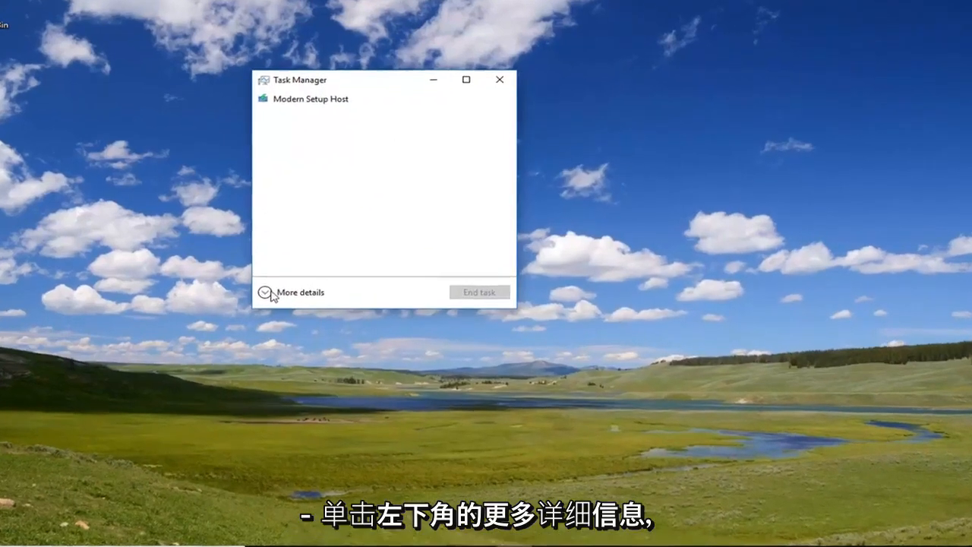
pyautogui.click(267, 293)
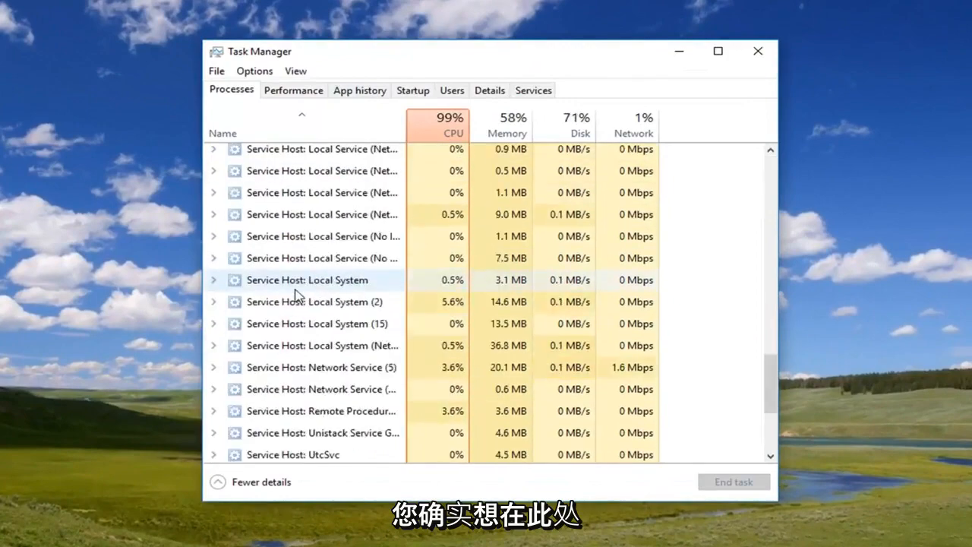
# Scroll the Processes list down to Windows Explorer in the Windows processes section
pyautogui.scroll(-3)
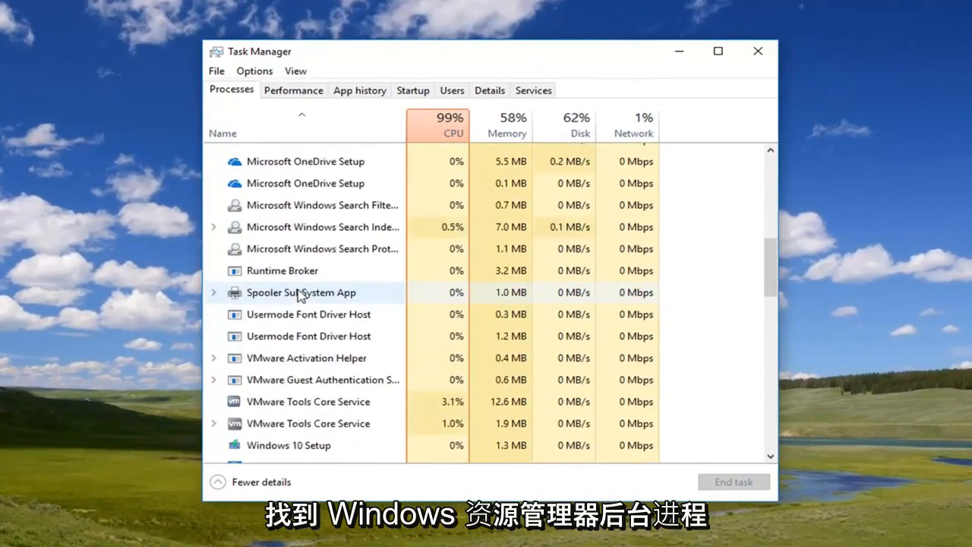
pyautogui.scroll(-3)
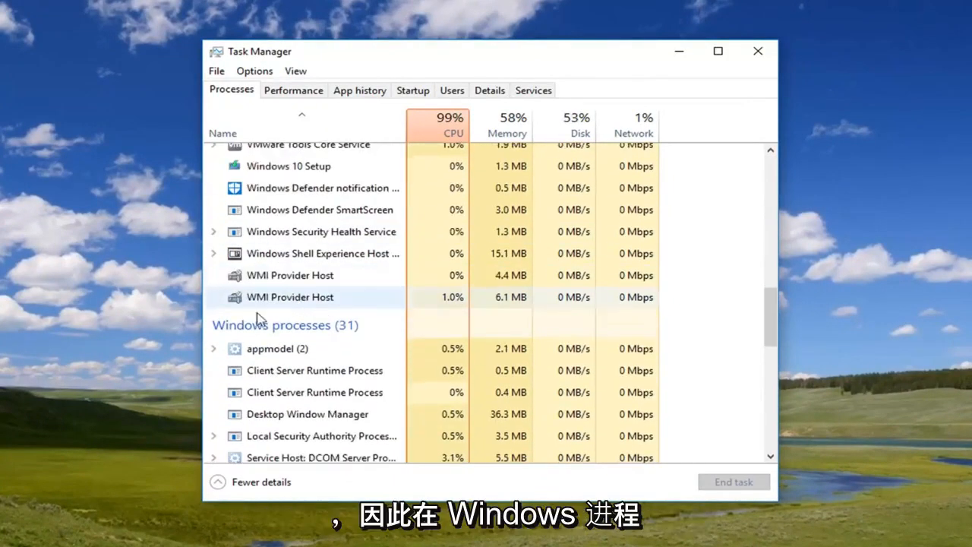
pyautogui.scroll(-3)
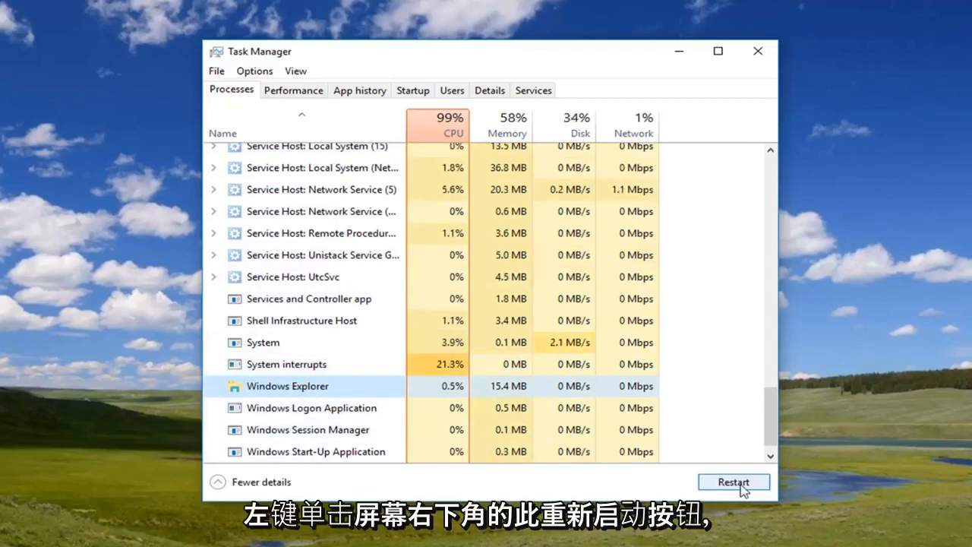
# Restart Windows Explorer, then close Task Manager
pyautogui.click(732, 481)
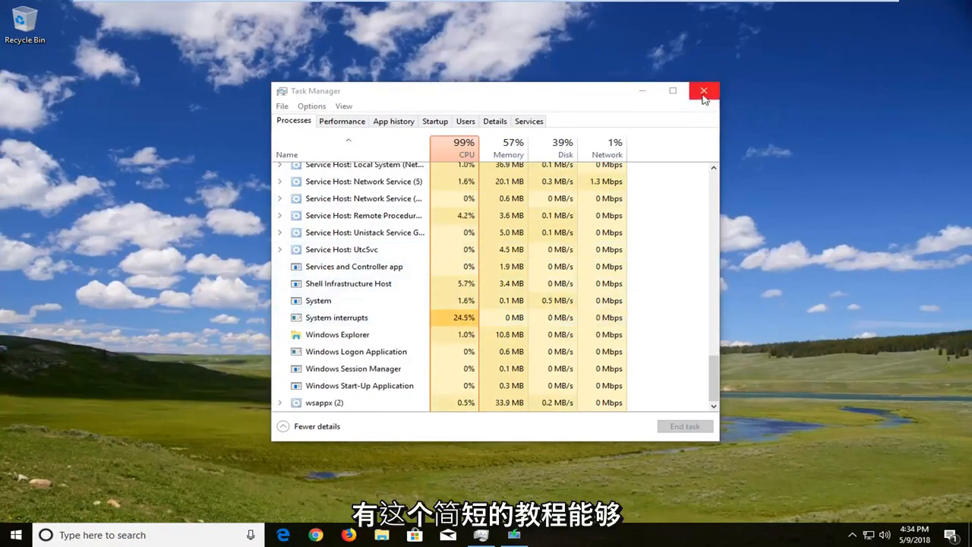
pyautogui.click(702, 90)
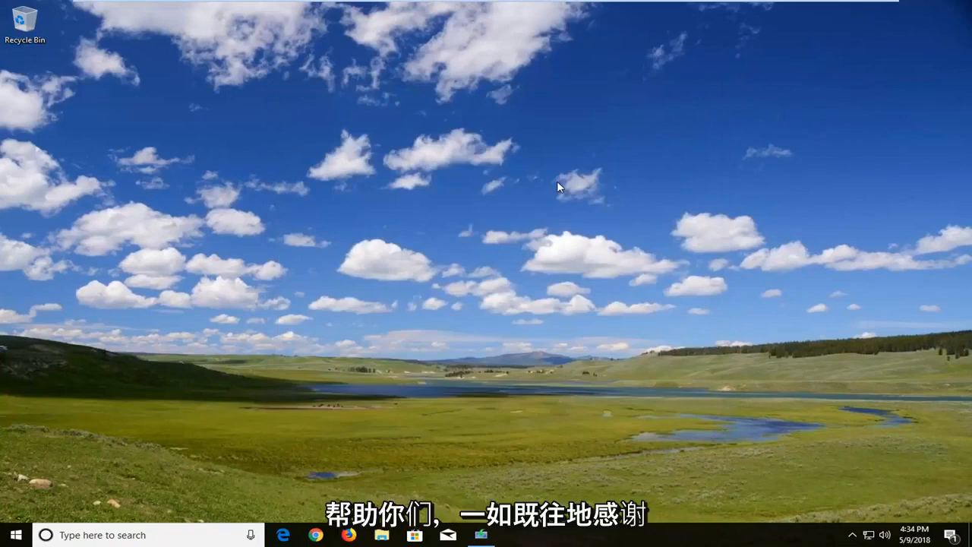